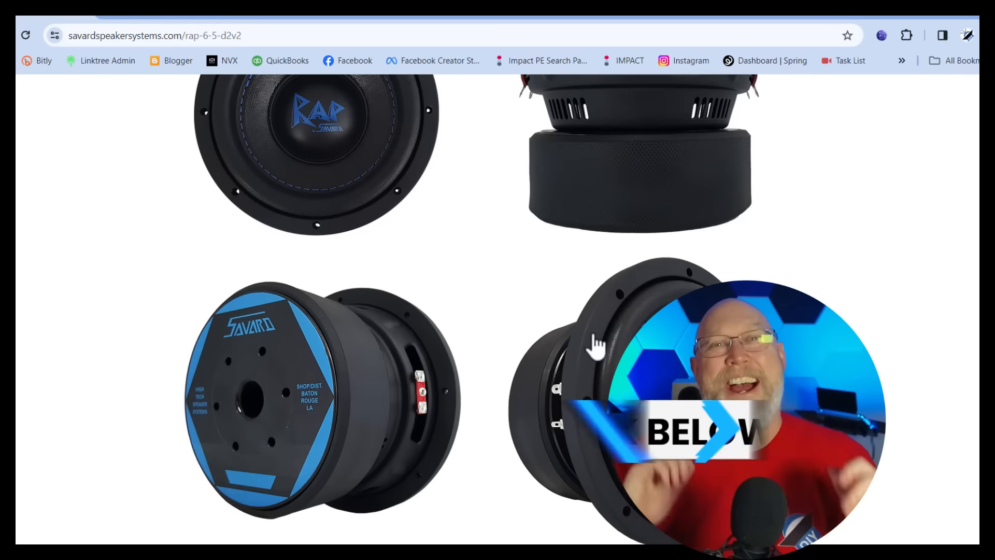
# Scroll the RAP 6.5 product page to review its Thiele/Small parameter table.
pyautogui.scroll(3)
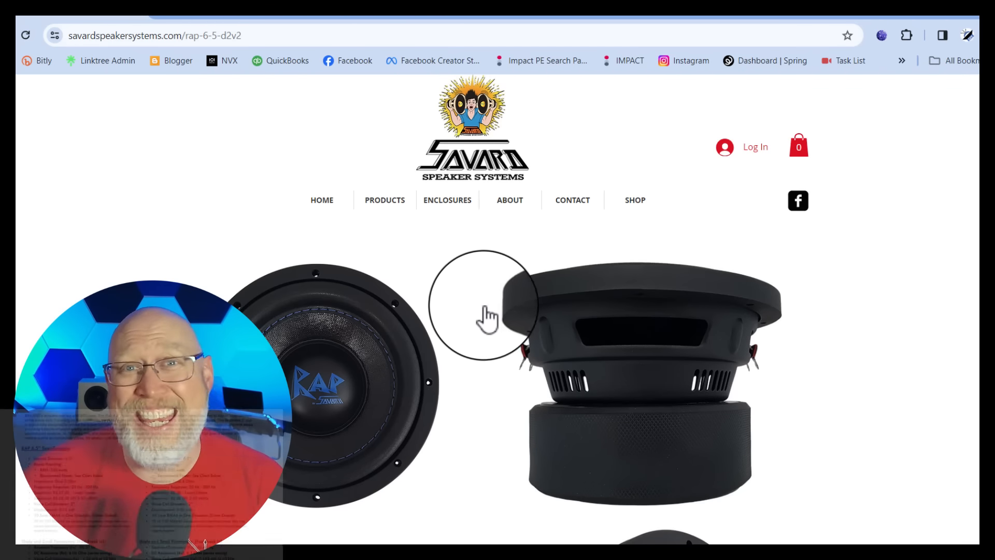
pyautogui.scroll(-3)
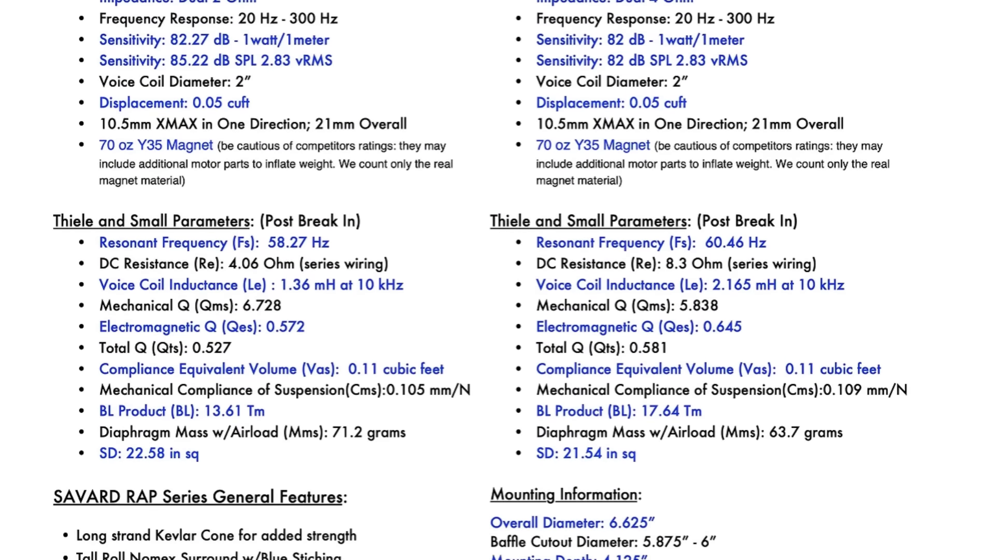
pyautogui.scroll(-3)
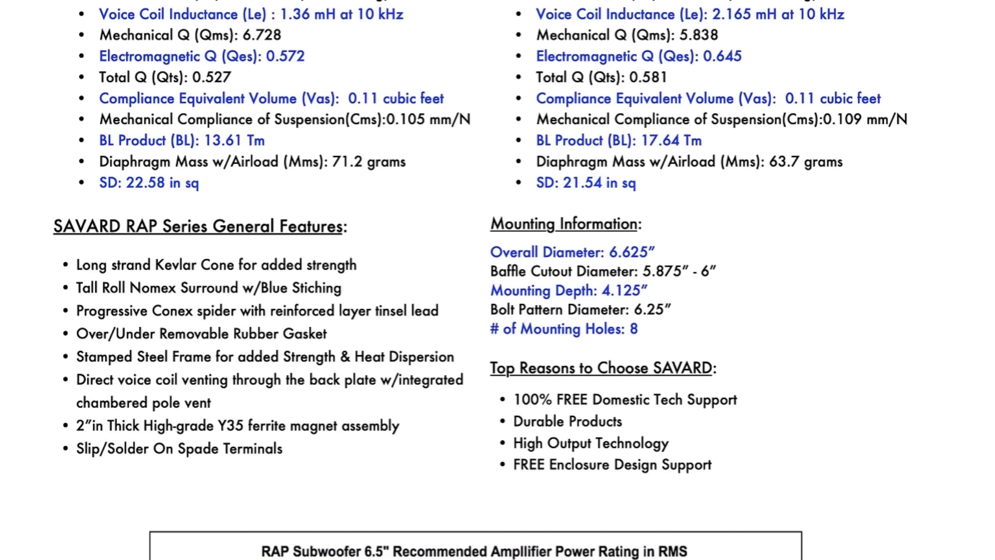
pyautogui.scroll(3)
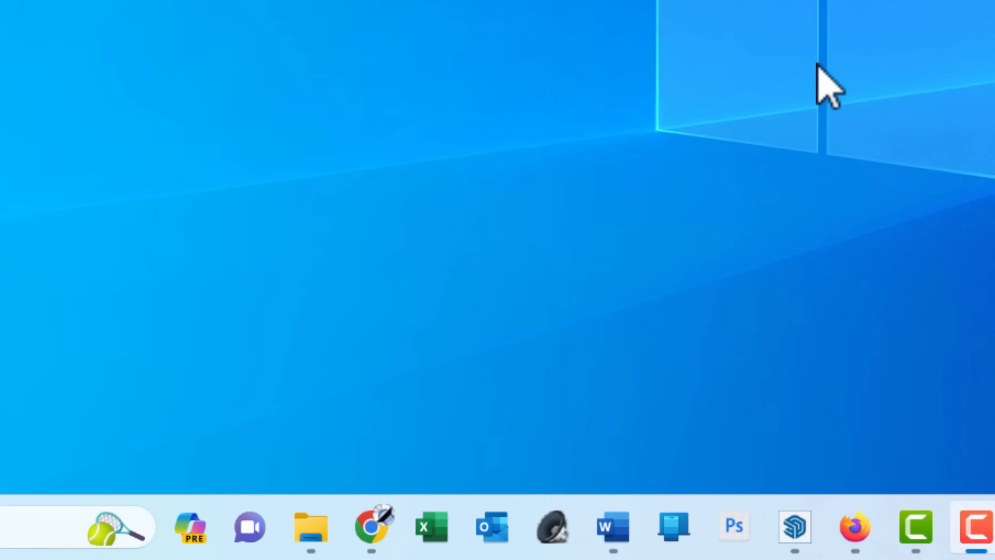
pyautogui.moveTo(553, 526)
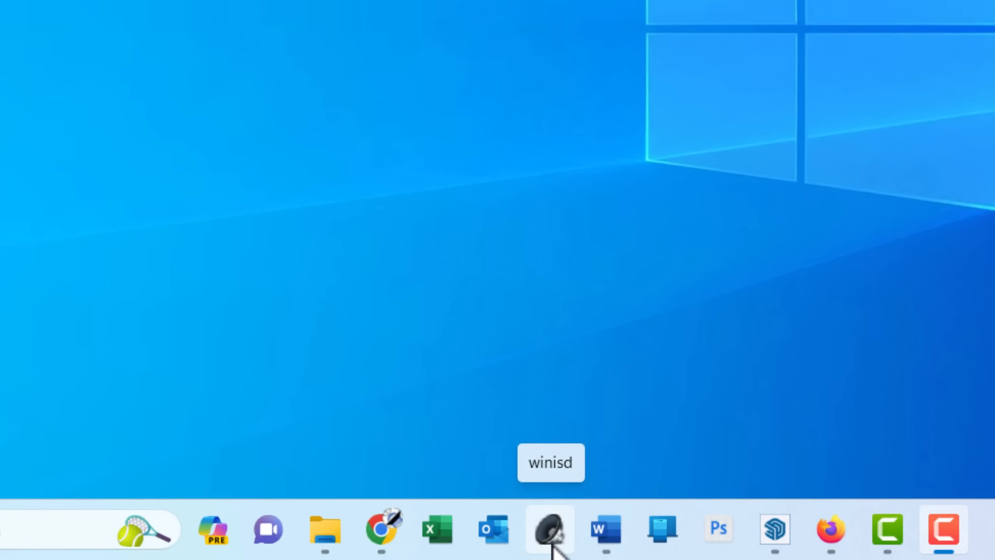
# Launch WinISD from the taskbar.
pyautogui.click(550, 529)
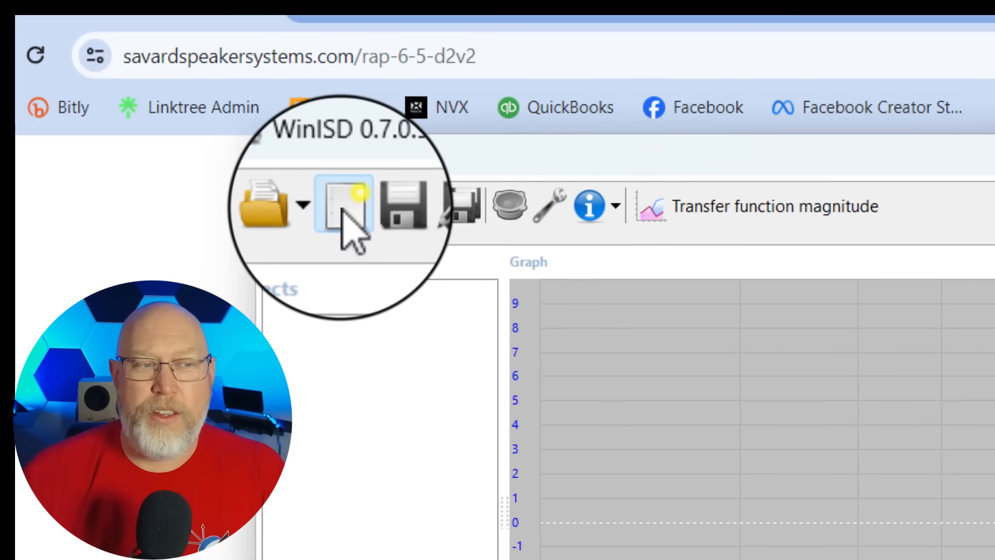
pyautogui.click(344, 206)
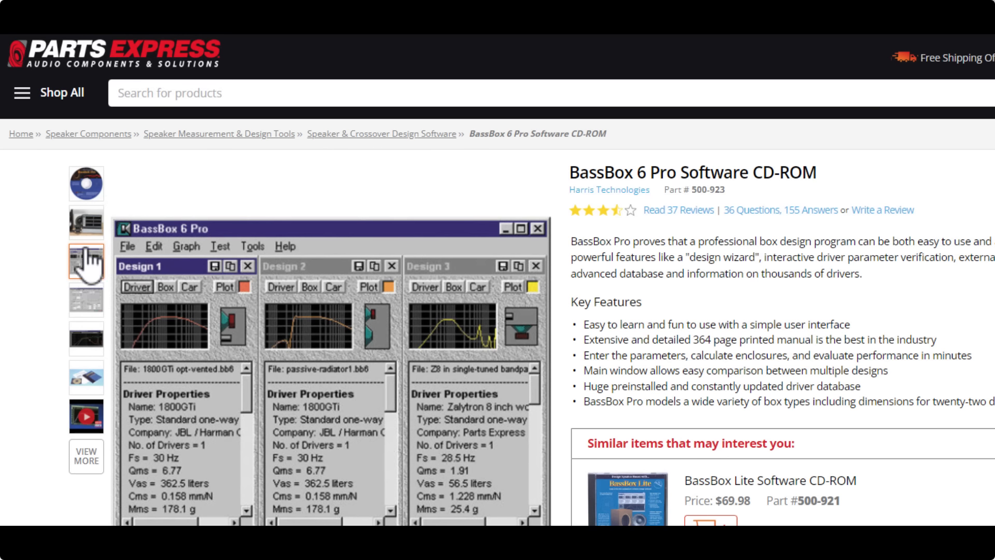
# Browse the BassBox 6 Pro product photos via the image thumbnails.
pyautogui.click(86, 184)
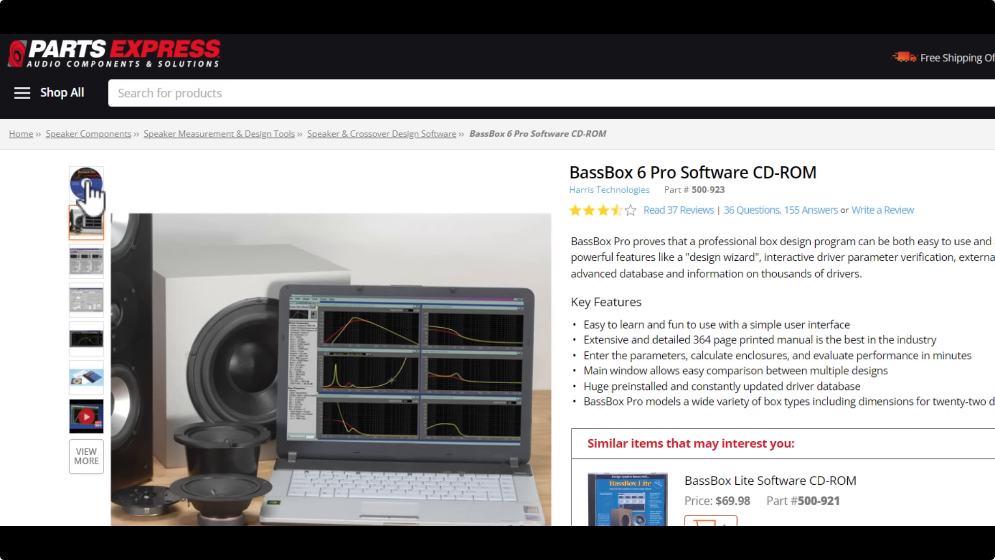
pyautogui.click(86, 184)
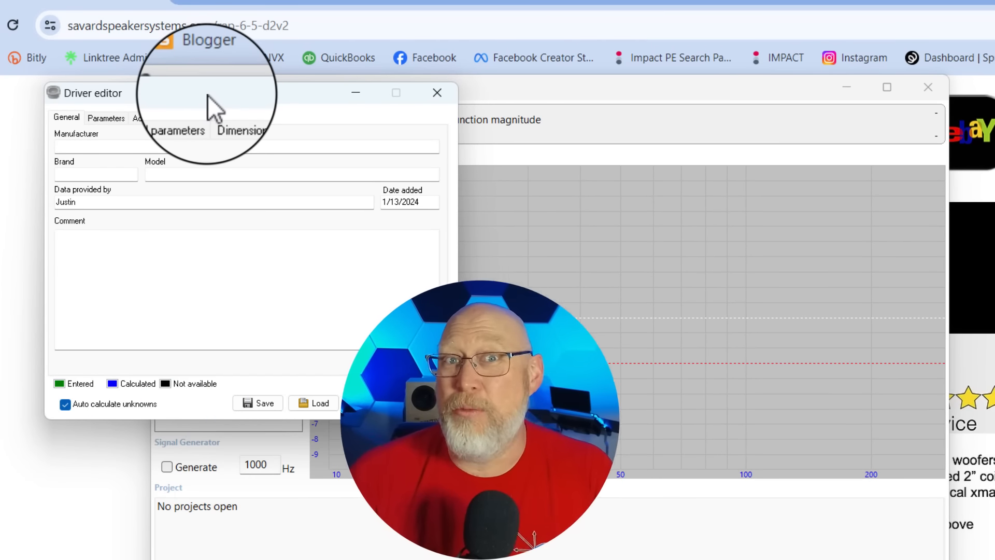
# Enter Savard as manufacturer and brand and 'rap dual' as the model name.
pyautogui.write('a')
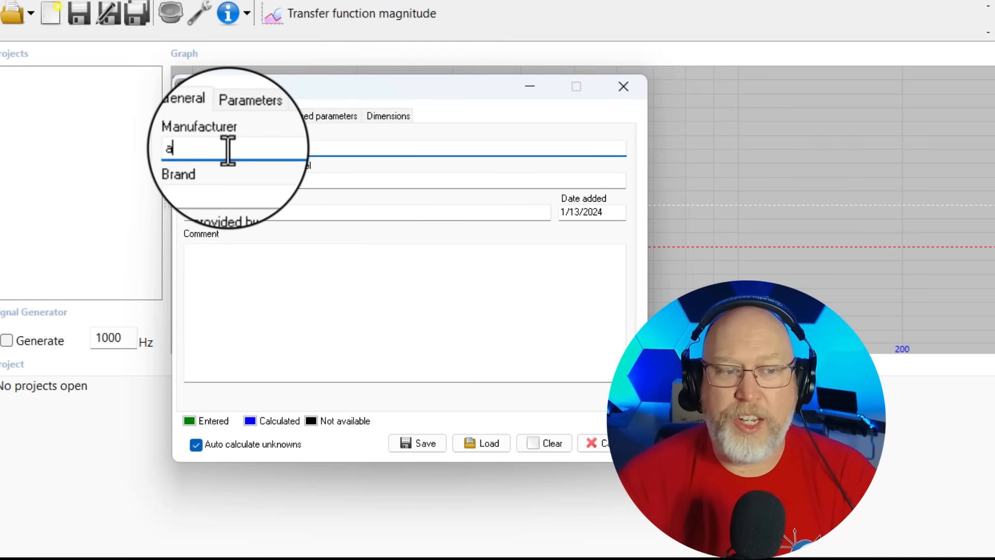
pyautogui.write('Sava')
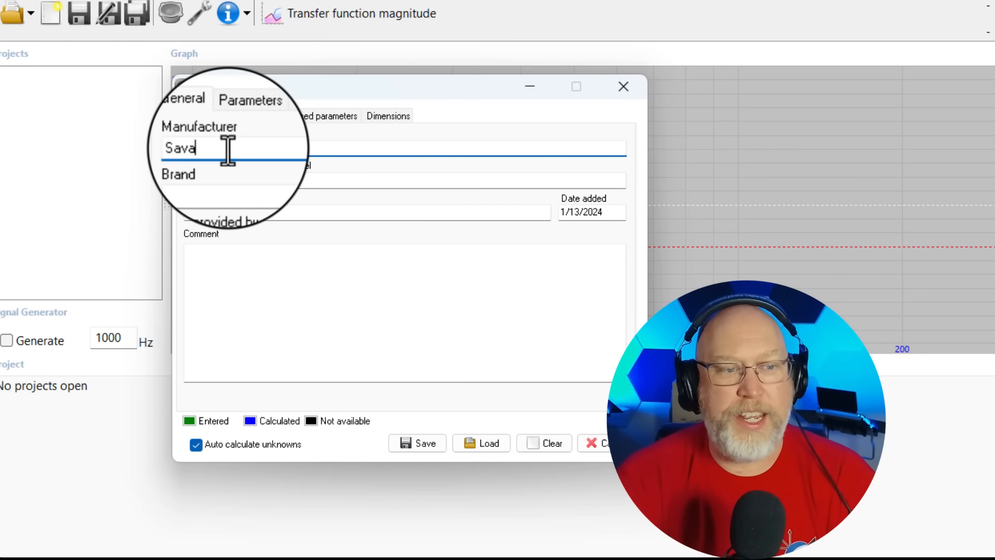
pyautogui.write('rd')
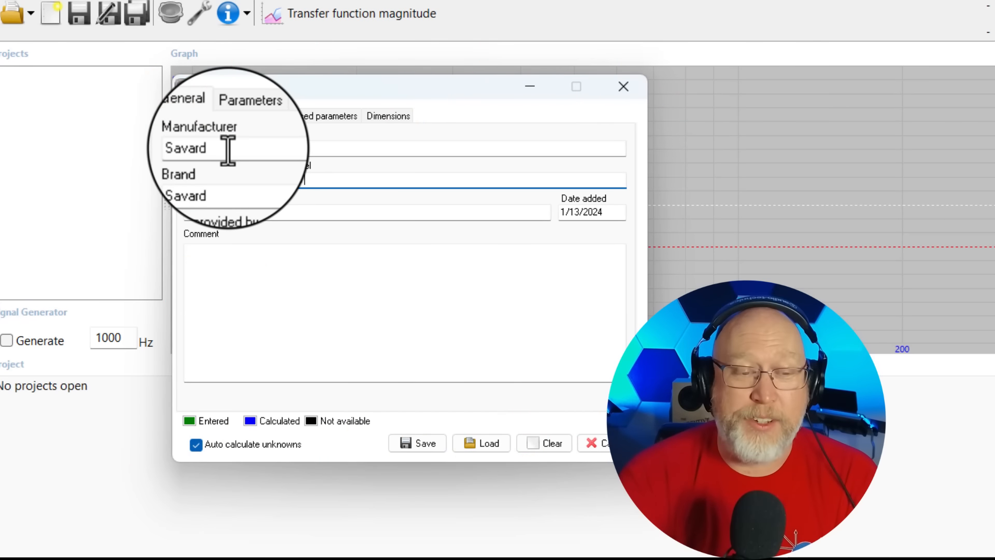
pyautogui.write('rap dual')
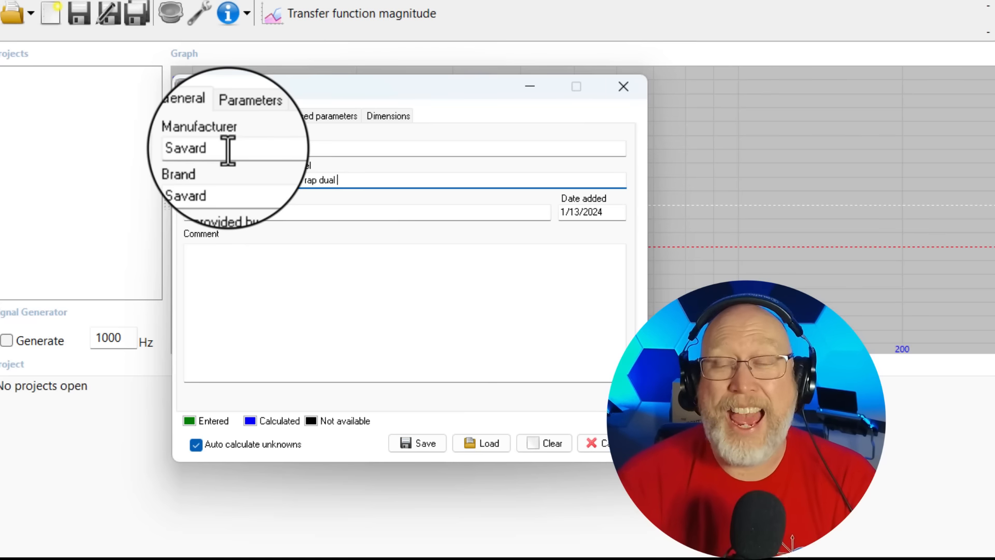
# On the Parameters page enter Qms 6.728 so Qes calculates from Qts 0.527.
pyautogui.click(242, 115)
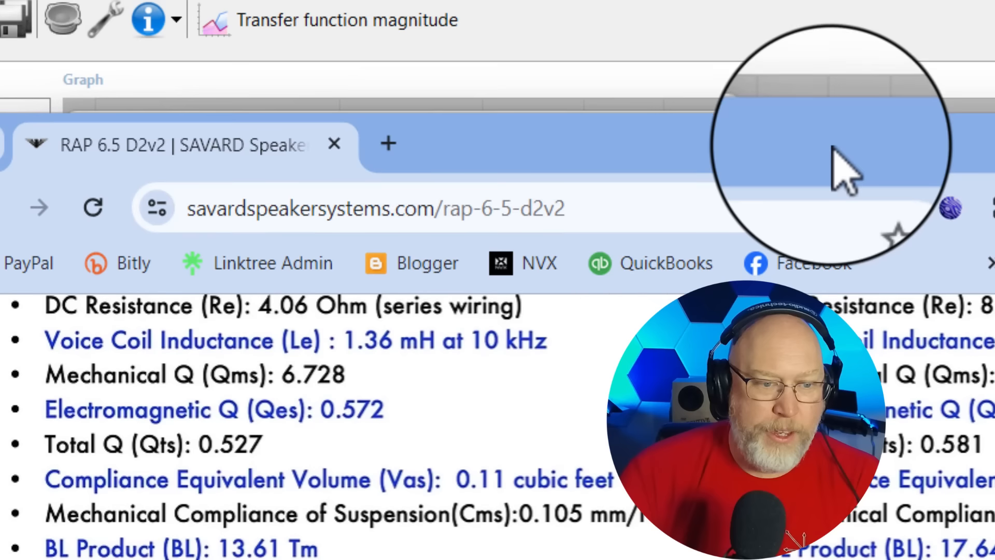
pyautogui.moveTo(343, 380)
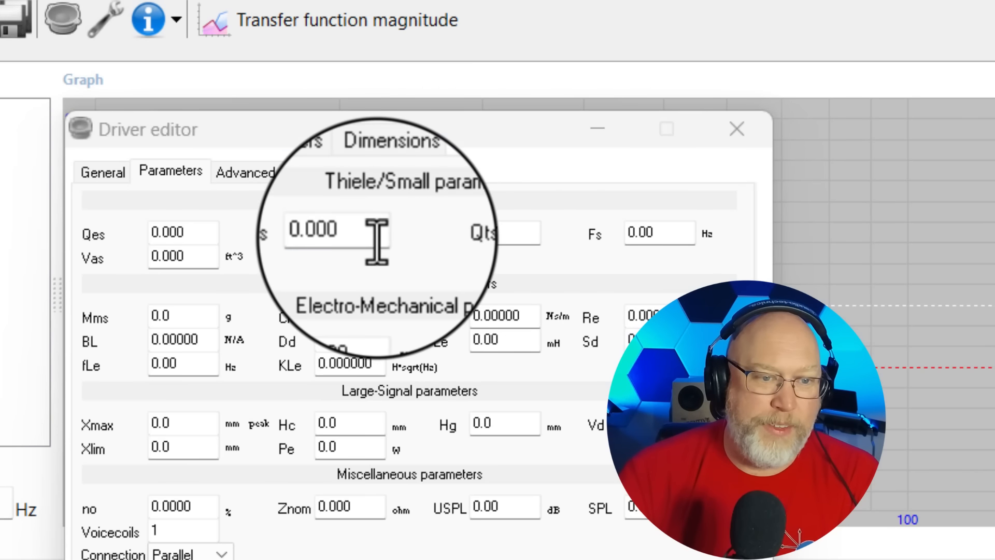
pyautogui.write('6.')
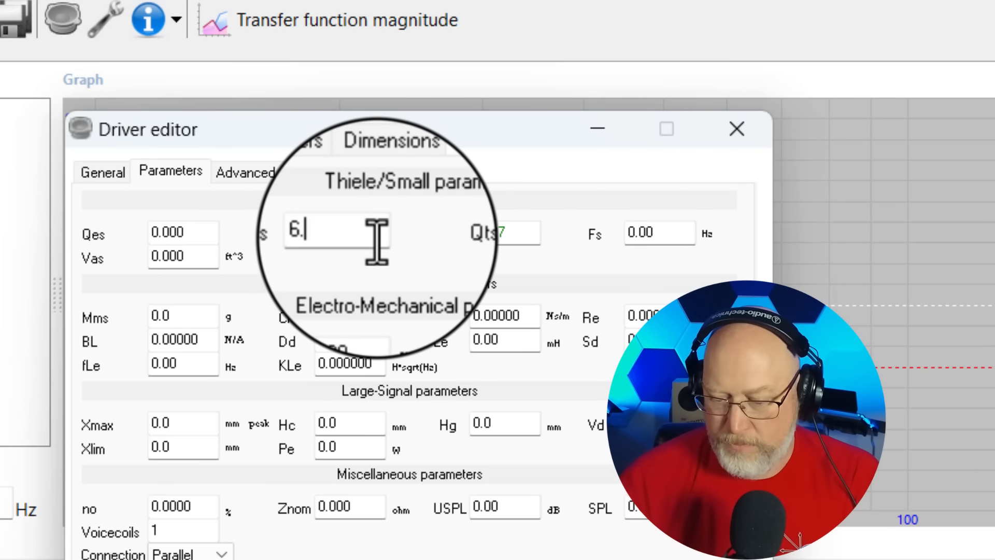
pyautogui.write('728')
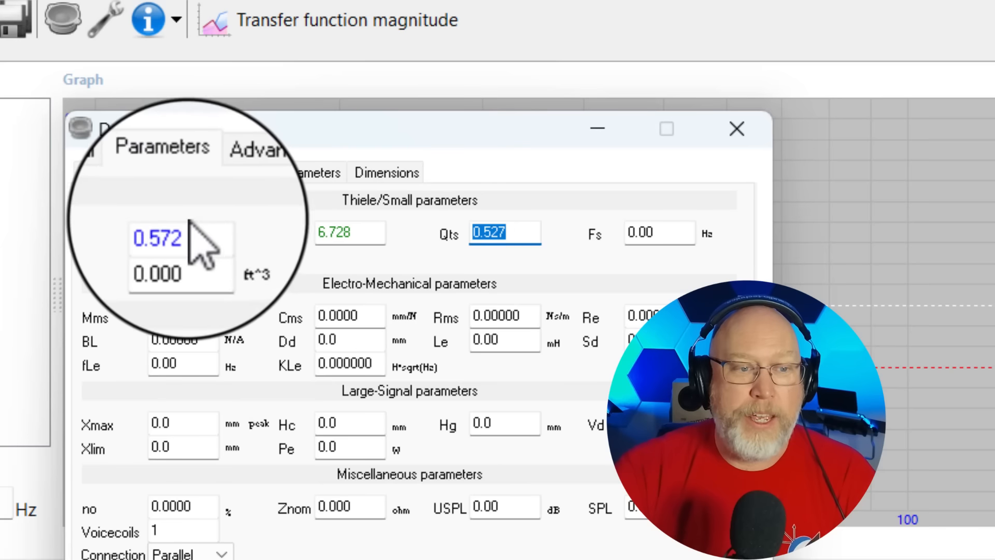
# Enter Fs 58.27 Hz and suspension compliance Cms 0.104 for the driver.
pyautogui.click(157, 232)
pyautogui.write('71.2')
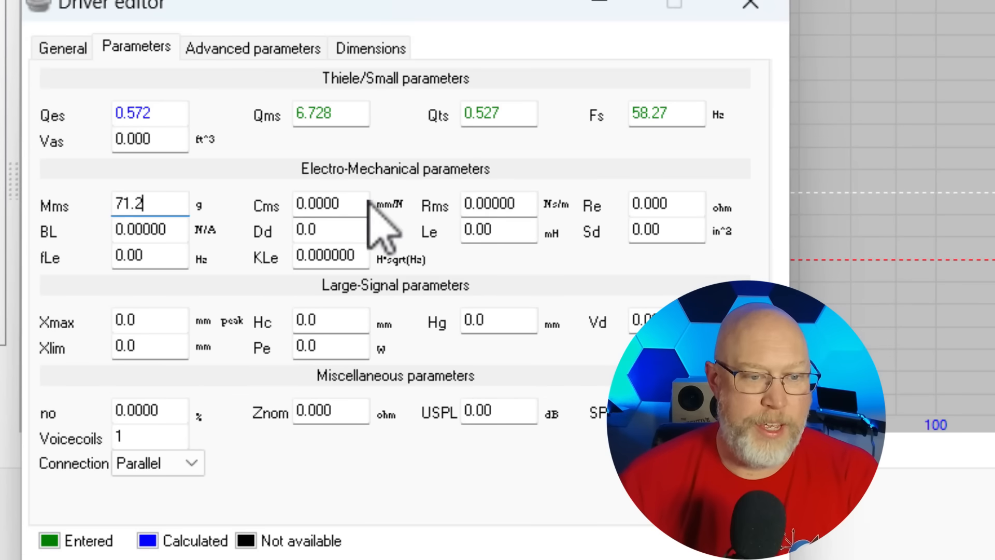
pyautogui.click(330, 203)
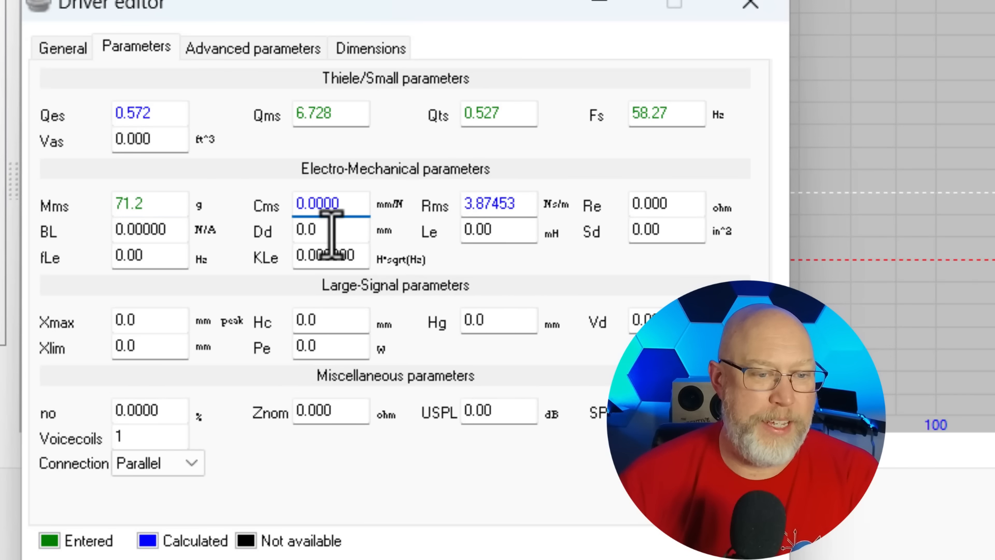
pyautogui.write('0.1048')
pyautogui.click(150, 140)
pyautogui.write('0.111')
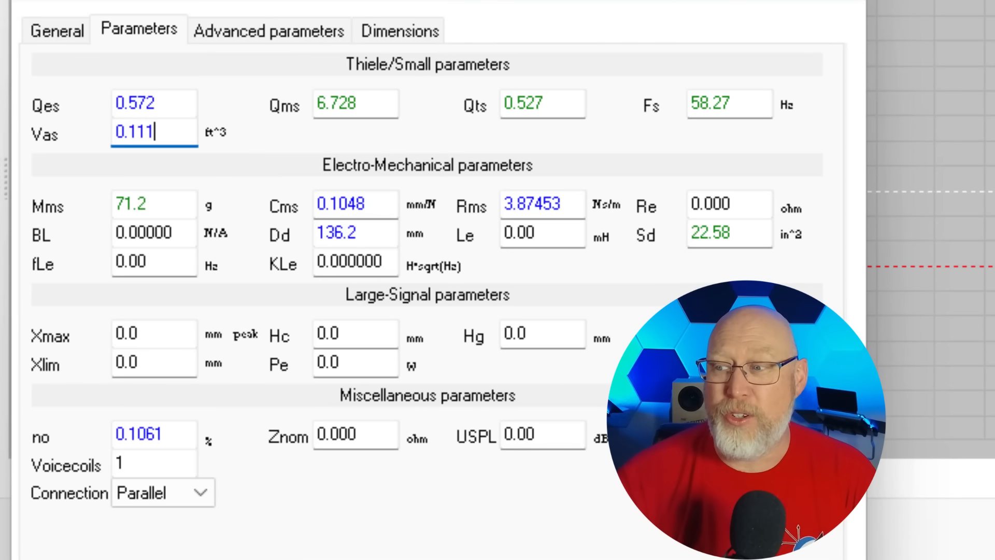
pyautogui.moveTo(219, 536)
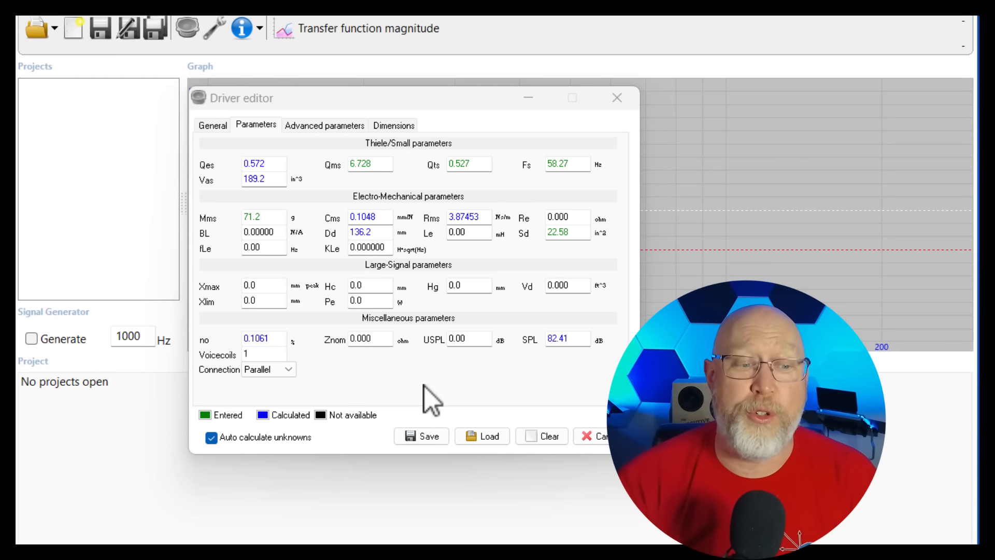
# Look up the Savard page and commit two voice coils with Xmax 10.5 mm, giving Vd 0.005.
pyautogui.click(287, 369)
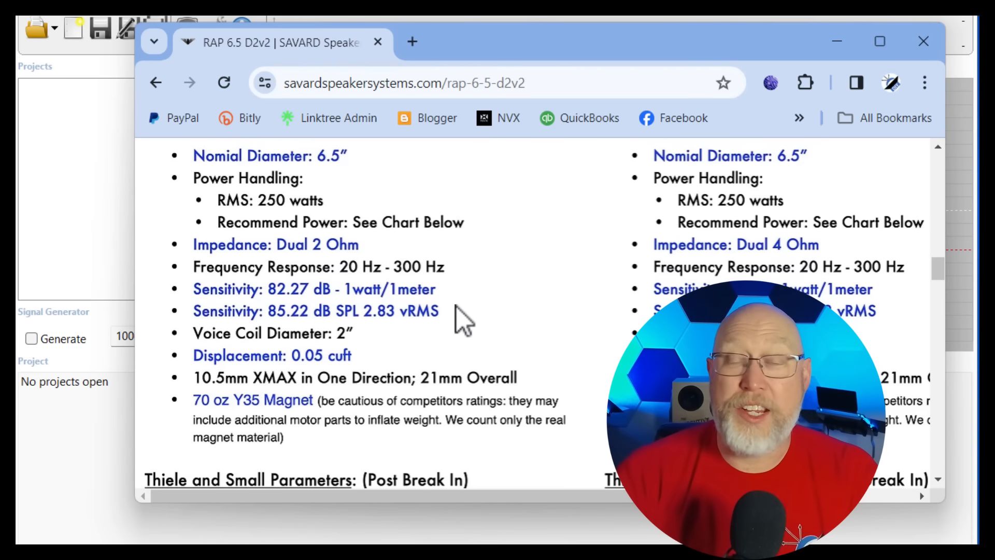
pyautogui.scroll(-3)
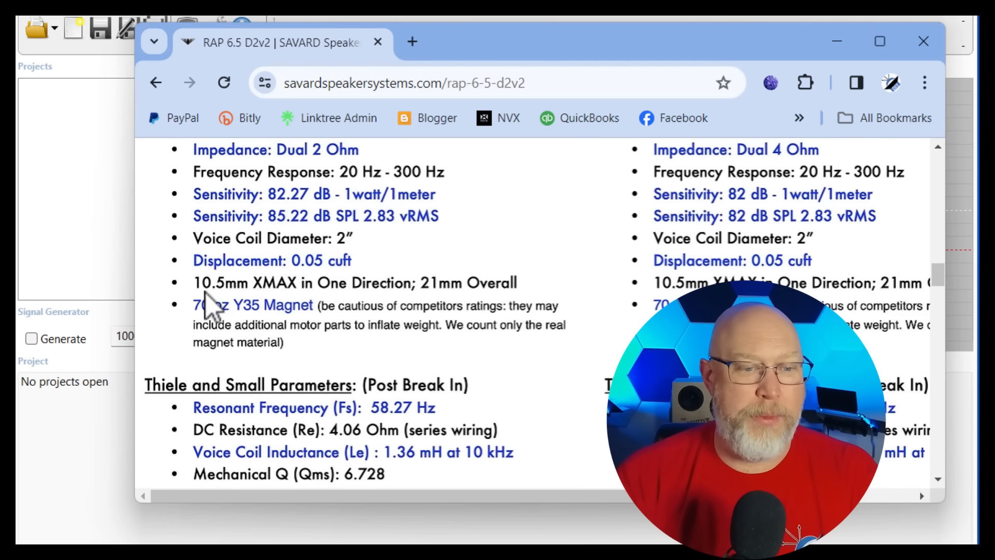
pyautogui.moveTo(209, 304)
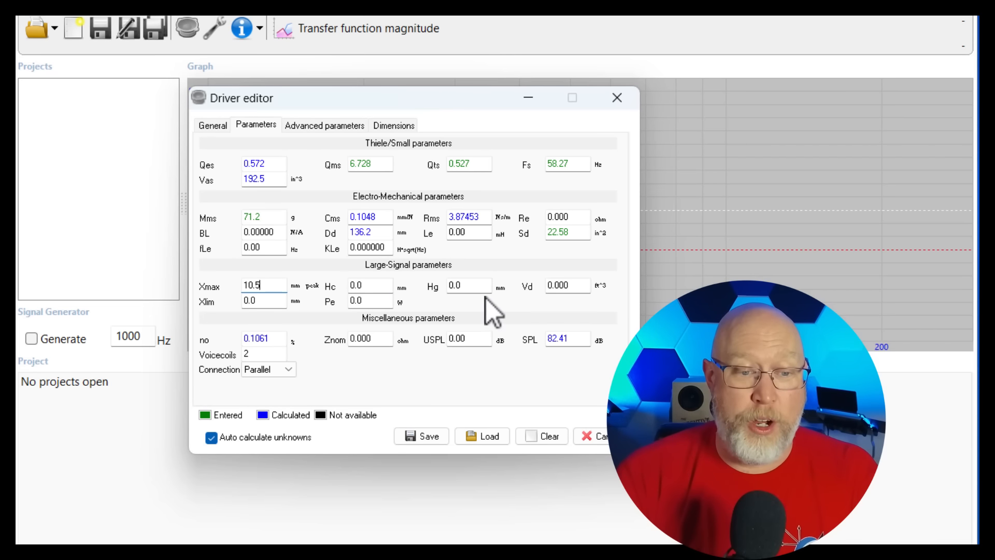
pyautogui.click(468, 232)
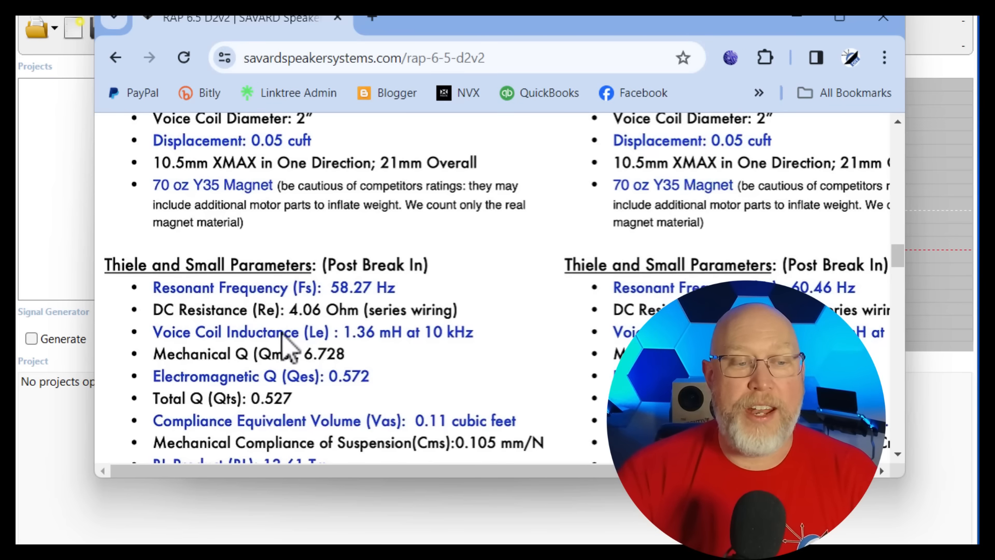
pyautogui.moveTo(276, 320)
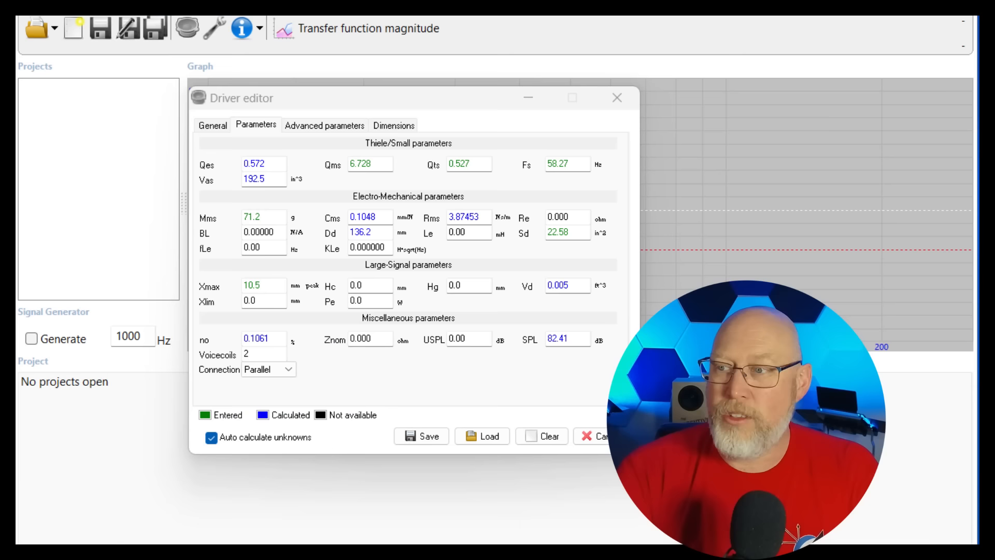
pyautogui.moveTo(574, 225)
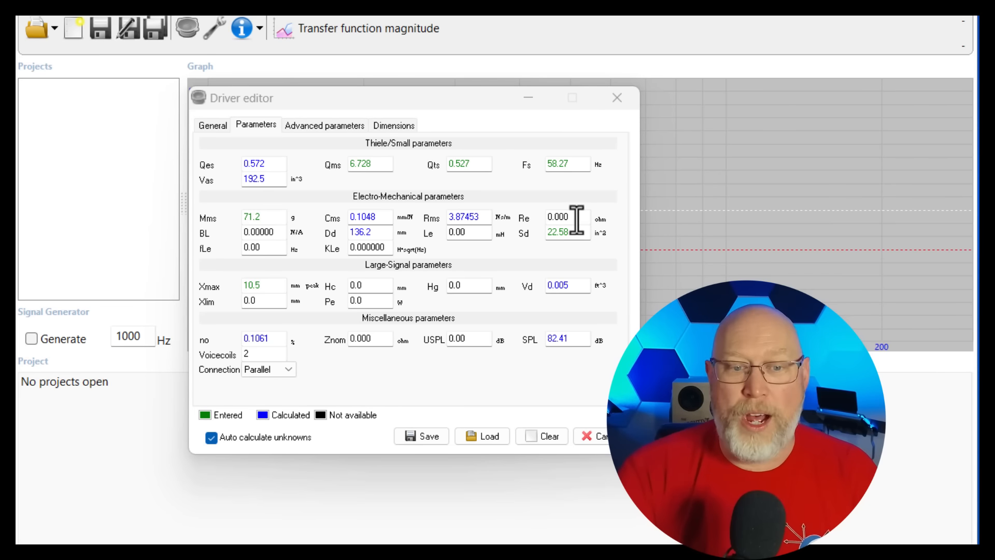